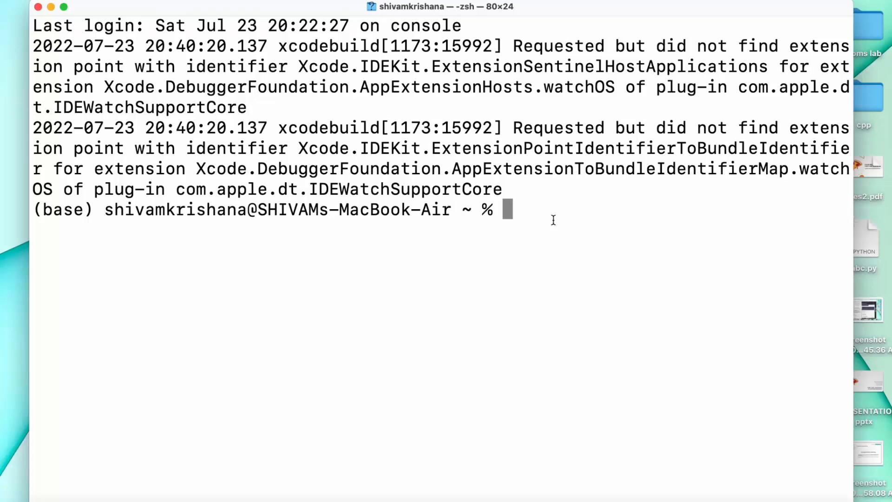
{"action": "type", "text": "p"}
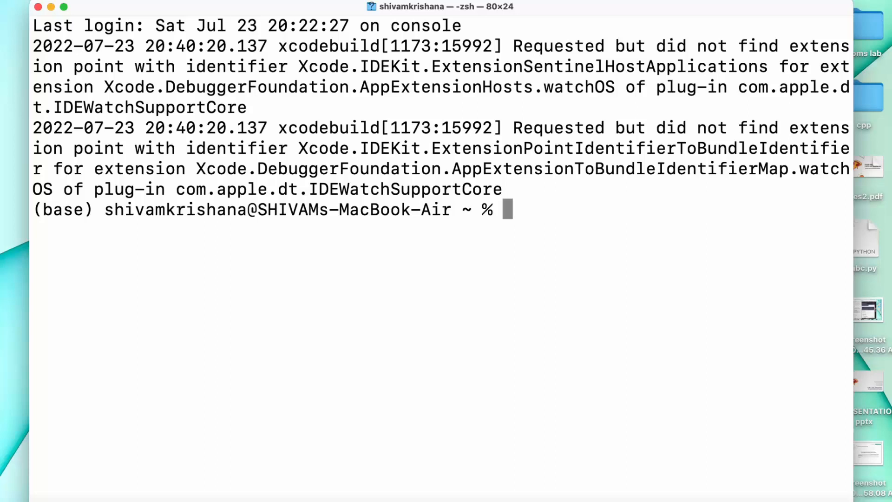
{"action": "type", "text": "p"}
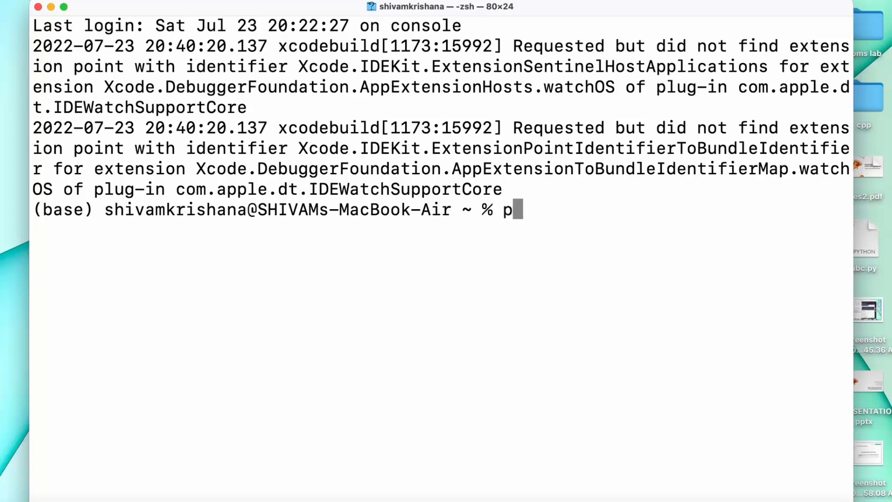
{"action": "type", "text": "ip i"}
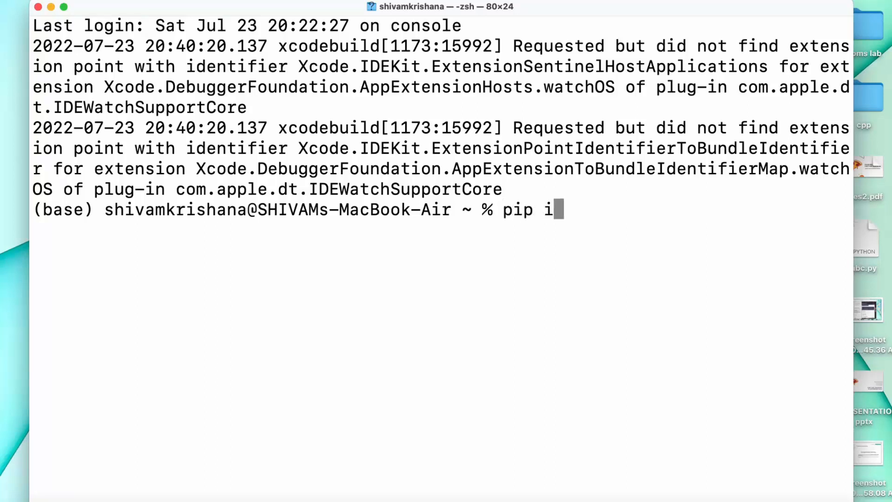
{"action": "type", "text": "nstall"}
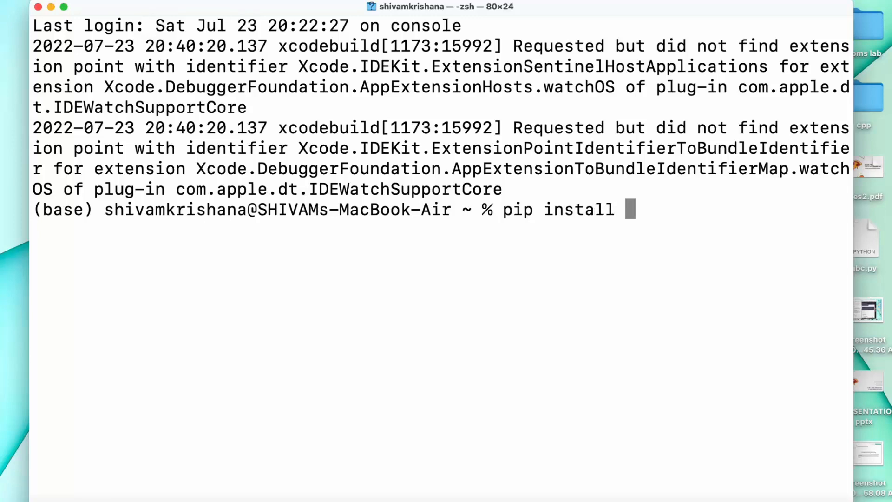
{"action": "type", "text": "numpy"}
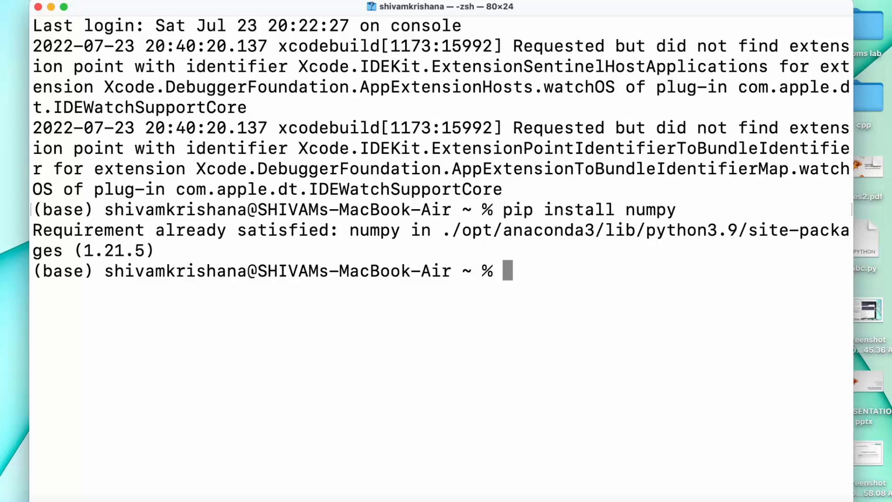
{"action": "type", "text": "py"}
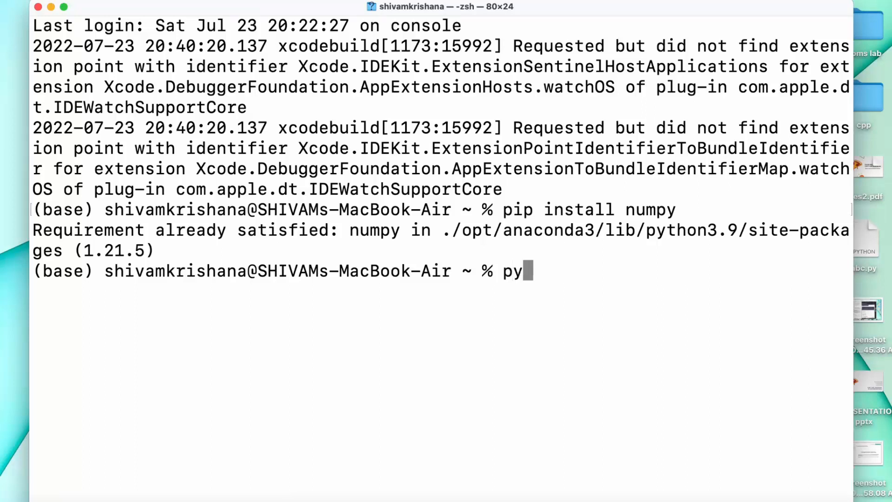
{"action": "type", "text": "th"}
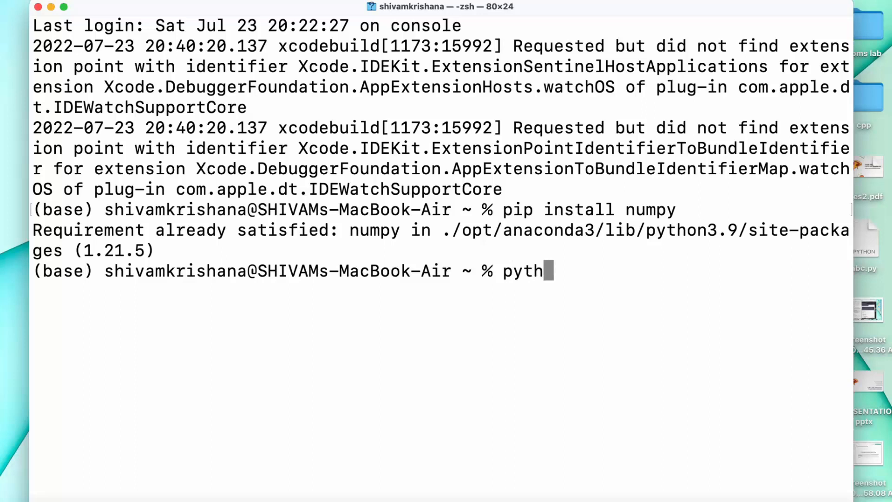
{"action": "type", "text": "on3"}
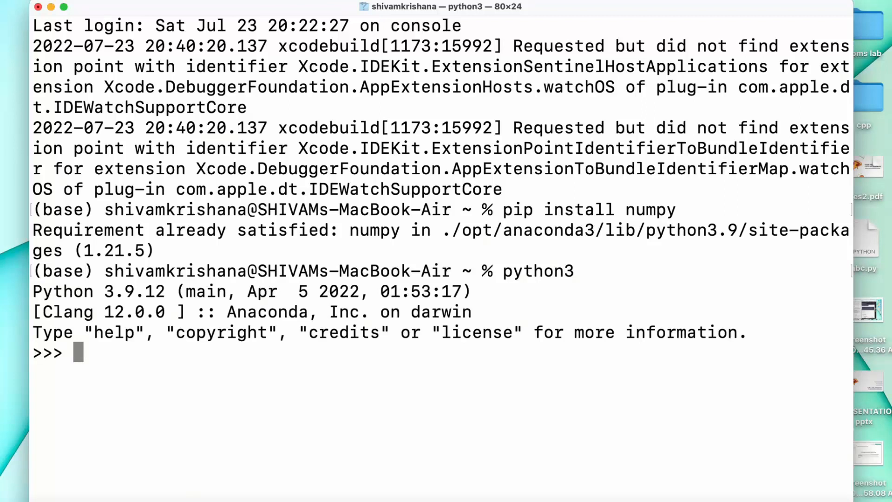
{"action": "type", "text": "i"}
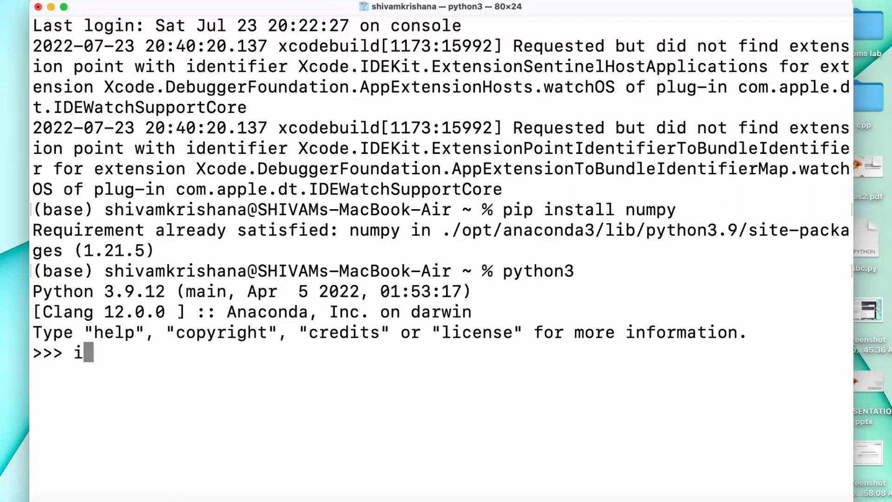
{"action": "type", "text": "mpor"}
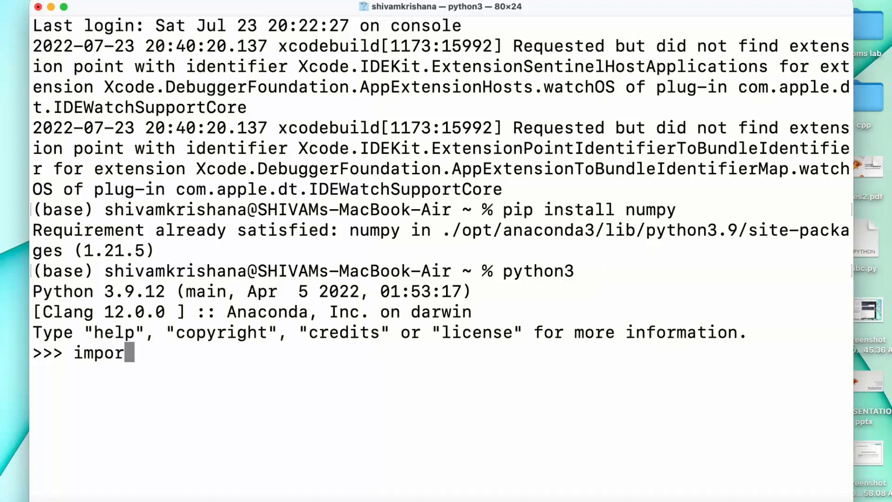
{"action": "type", "text": "t nu"}
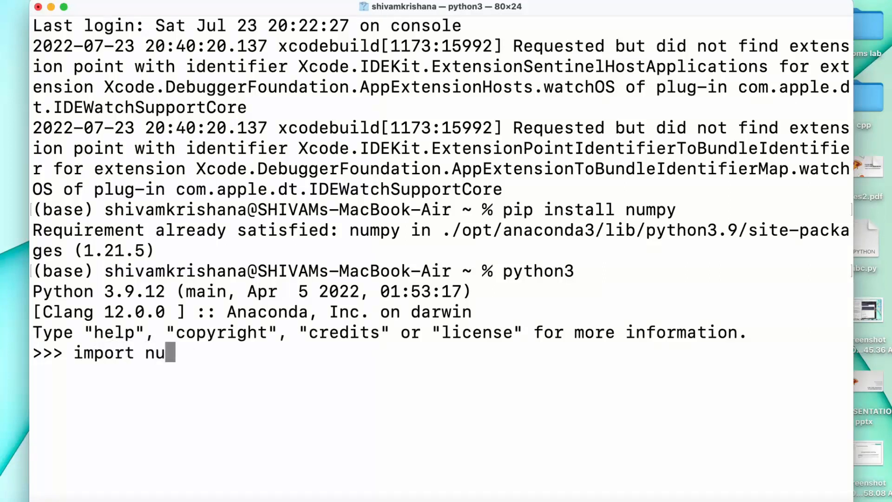
{"action": "type", "text": "mpy"}
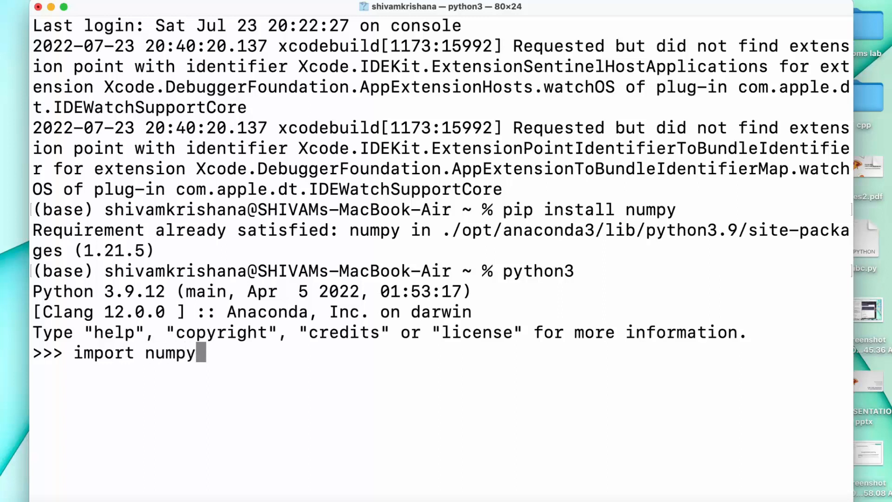
{"action": "type", "text": "as"}
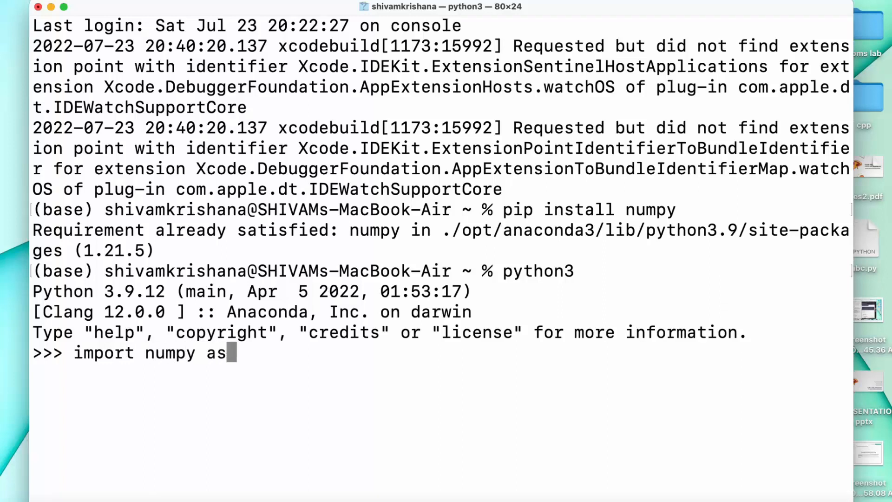
{"action": "type", "text": "n"}
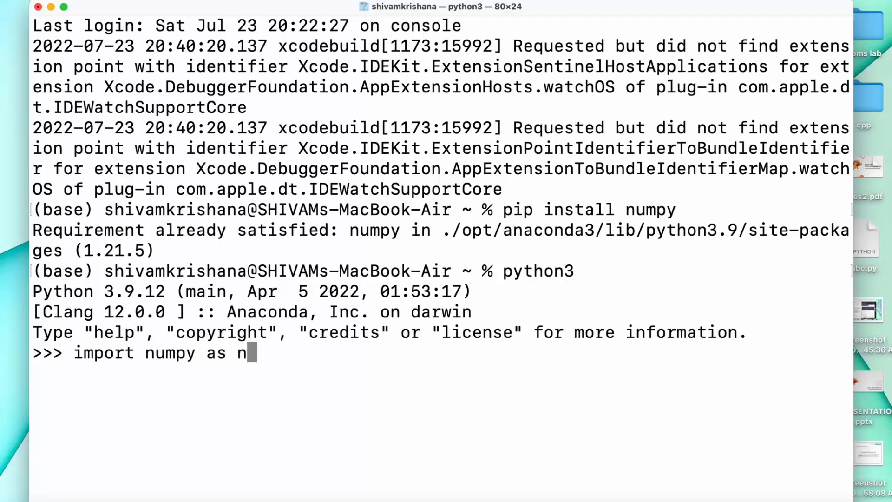
{"action": "type", "text": "p"}
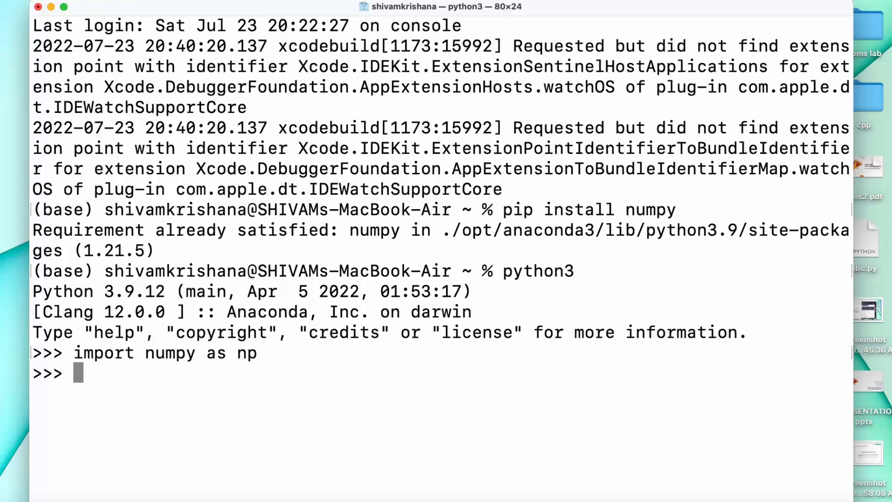
{"action": "type", "text": "ar"}
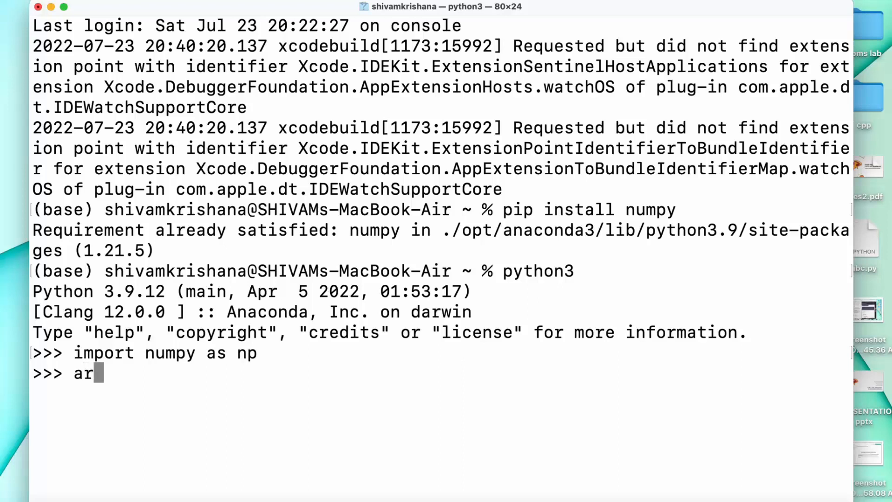
{"action": "type", "text": "r="}
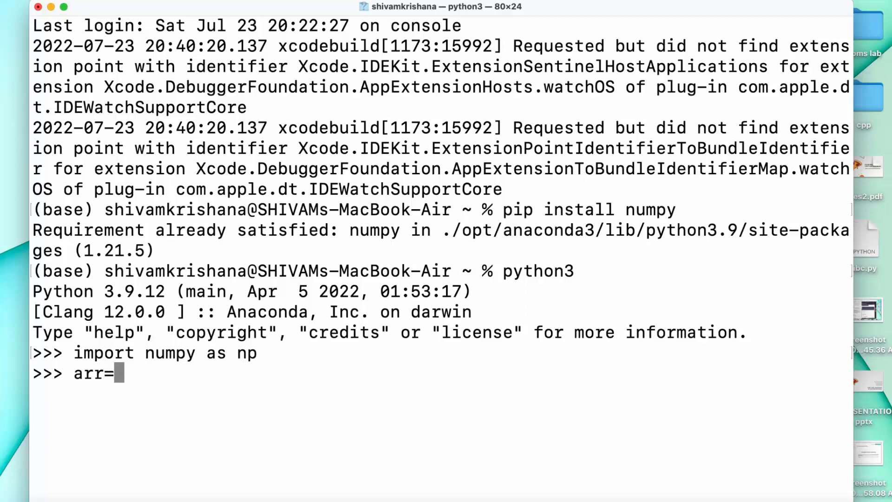
{"action": "type", "text": "np"}
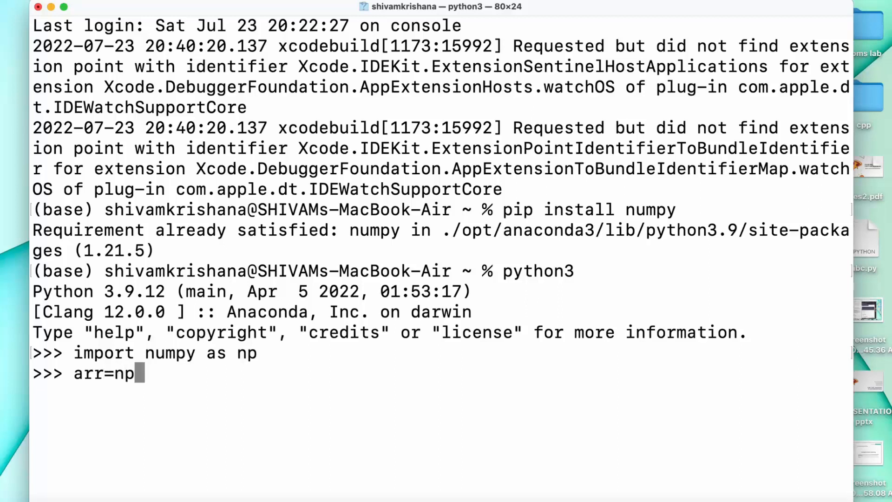
{"action": "type", "text": ".arr"}
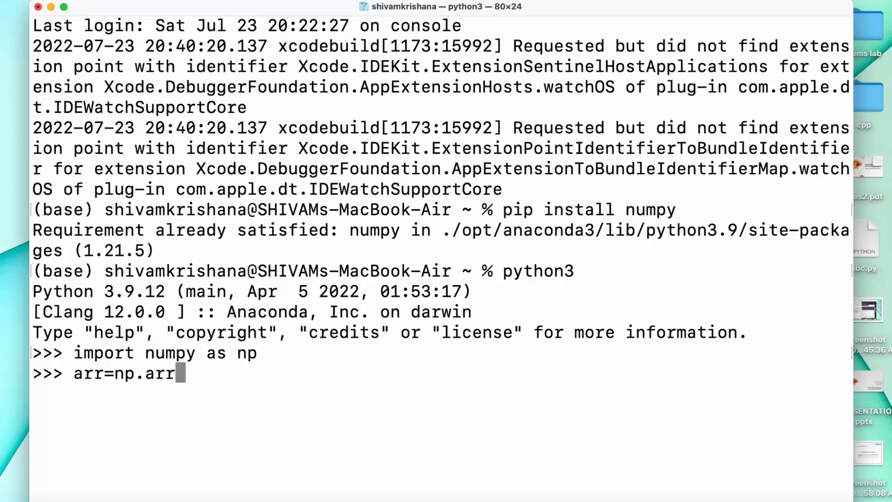
{"action": "type", "text": "ay"}
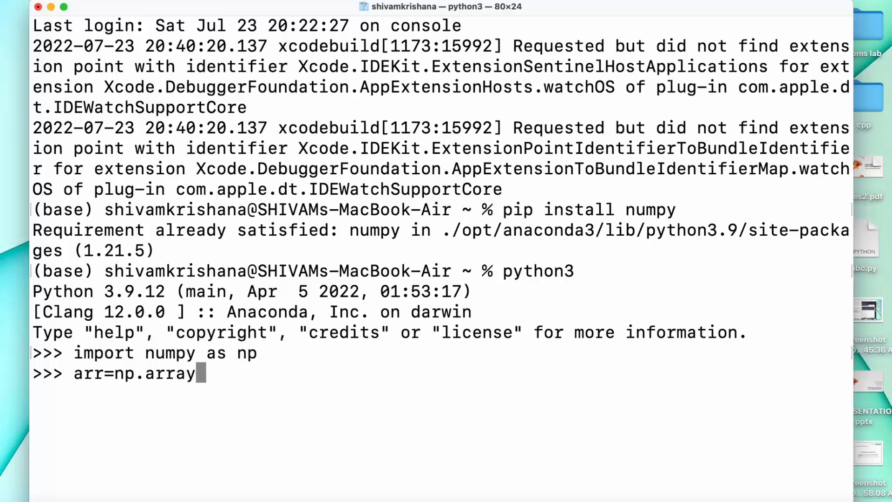
{"action": "type", "text": "("}
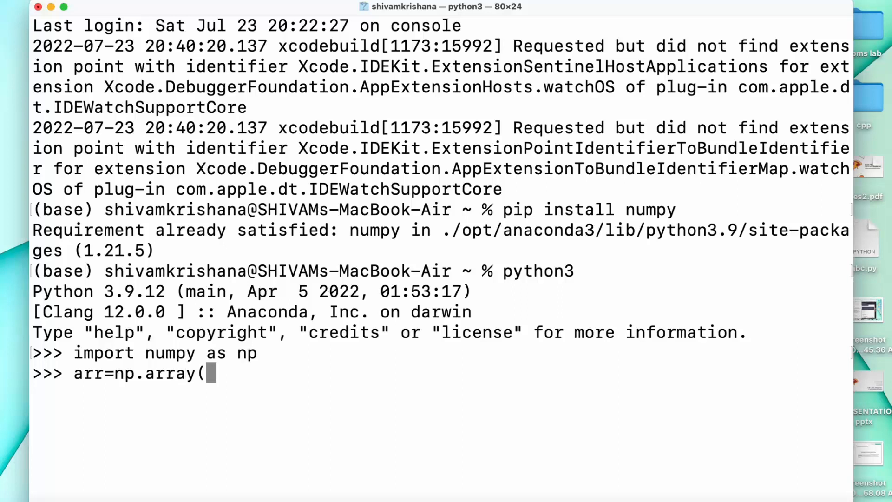
{"action": "type", "text": "["}
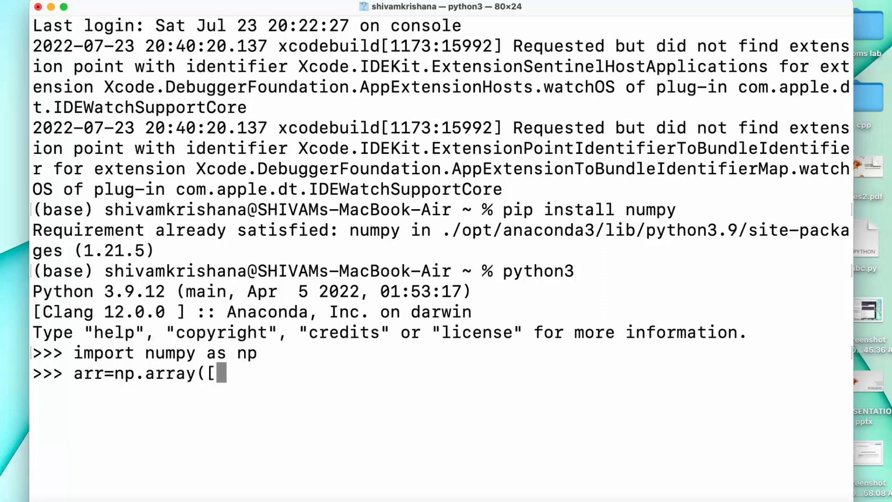
{"action": "type", "text": "1,2,"}
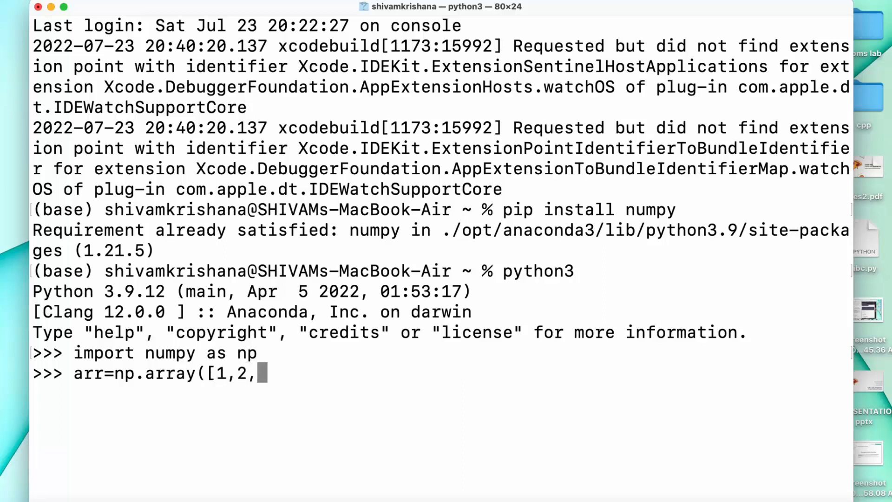
{"action": "type", "text": "3,4,"}
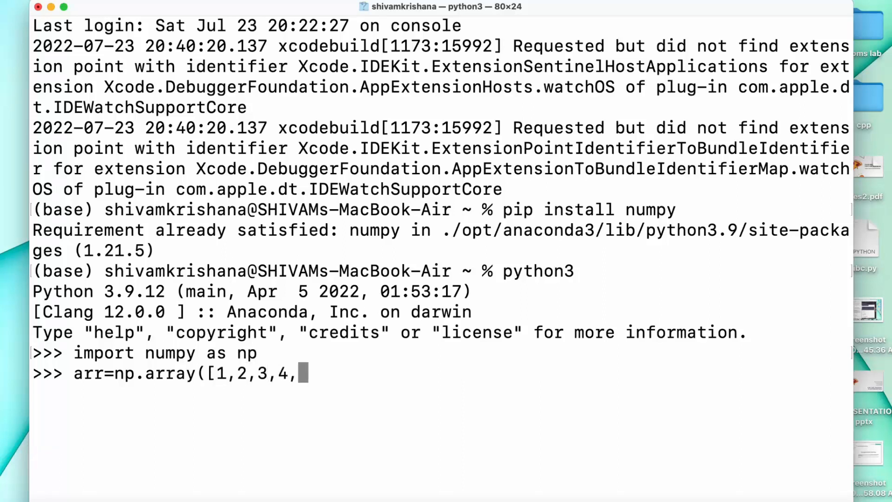
{"action": "type", "text": "5"}
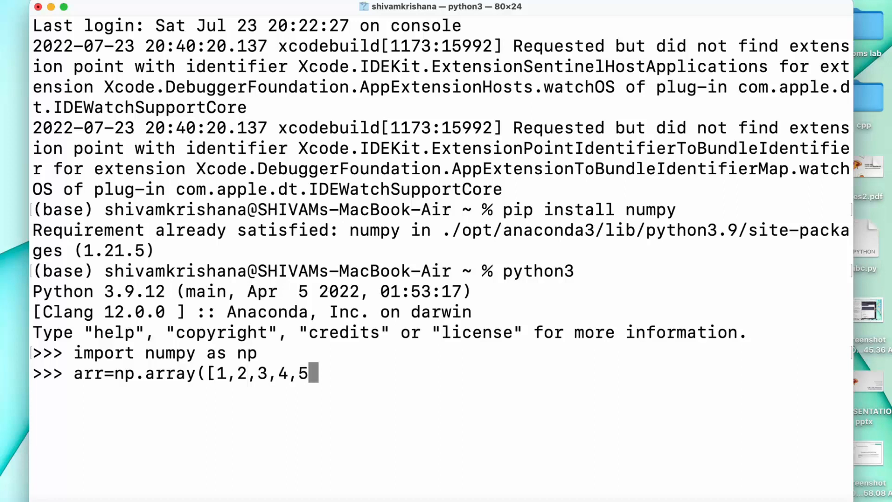
{"action": "type", "text": "]"}
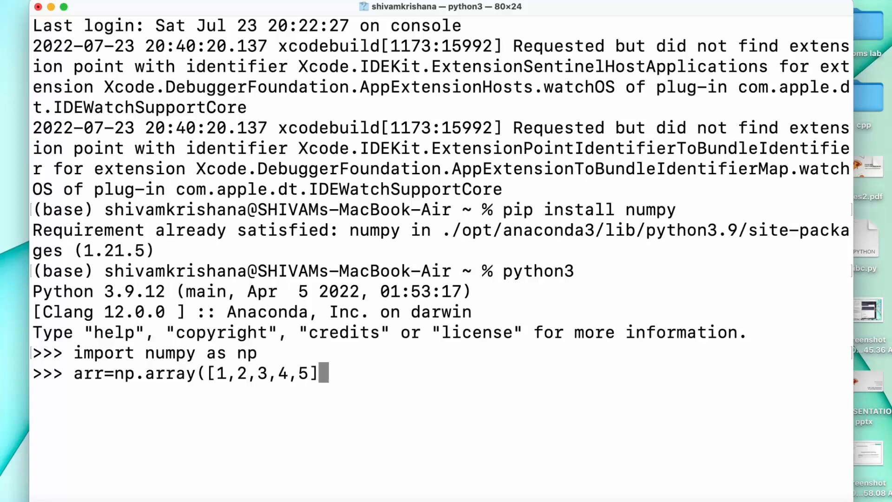
{"action": "type", "text": ")"}
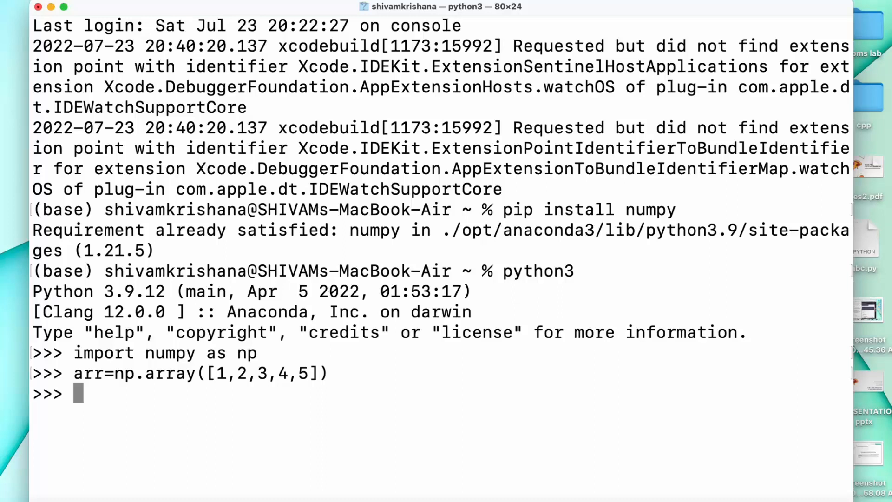
{"action": "type", "text": "p"}
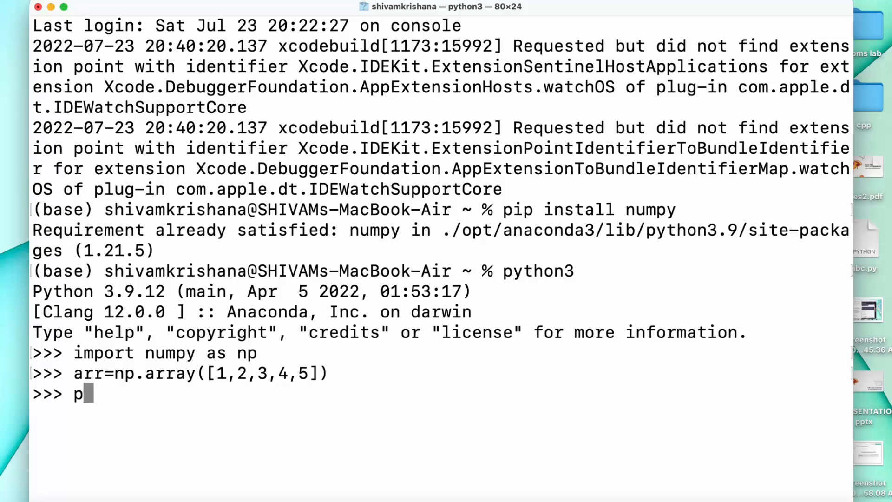
{"action": "type", "text": "rint"}
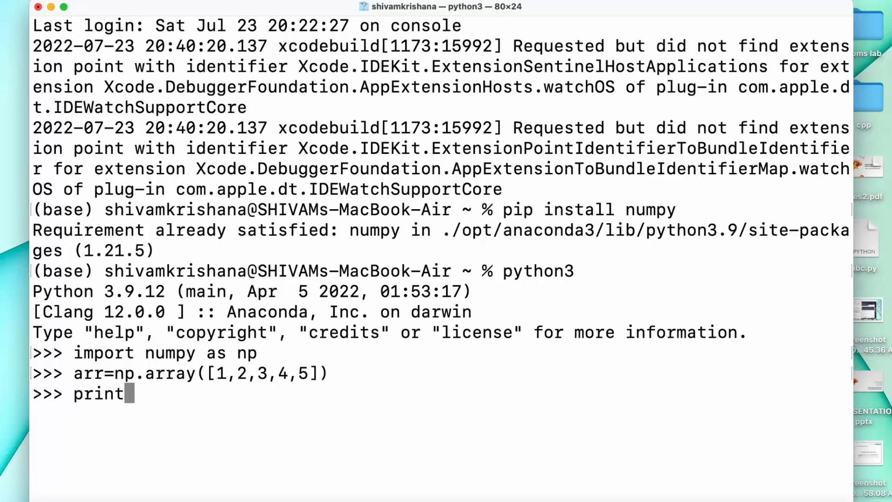
{"action": "type", "text": "(a"}
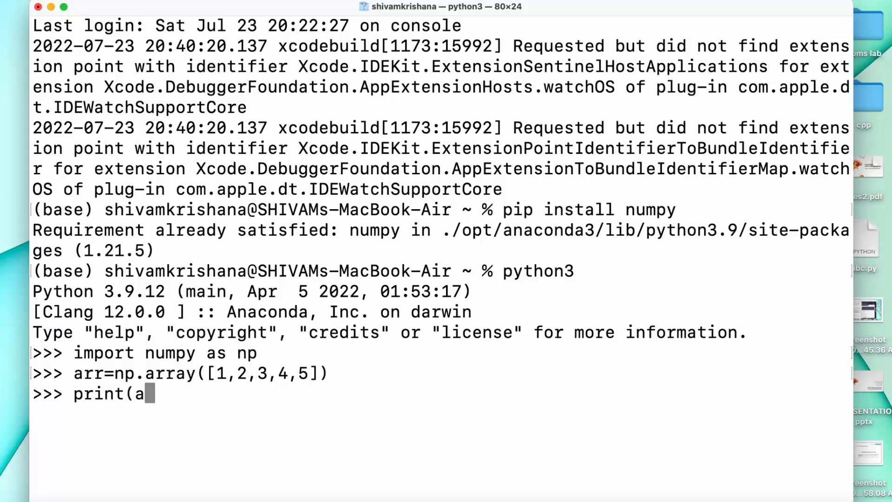
{"action": "type", "text": "rr"}
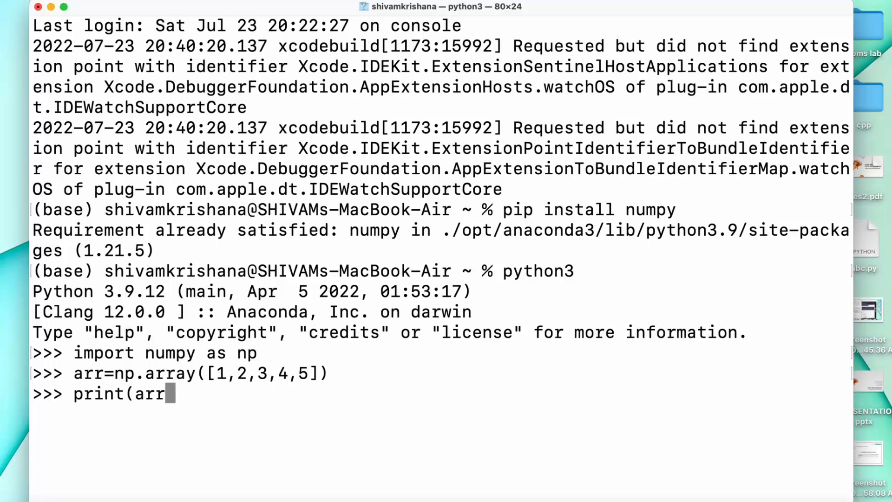
{"action": "type", "text": ")"}
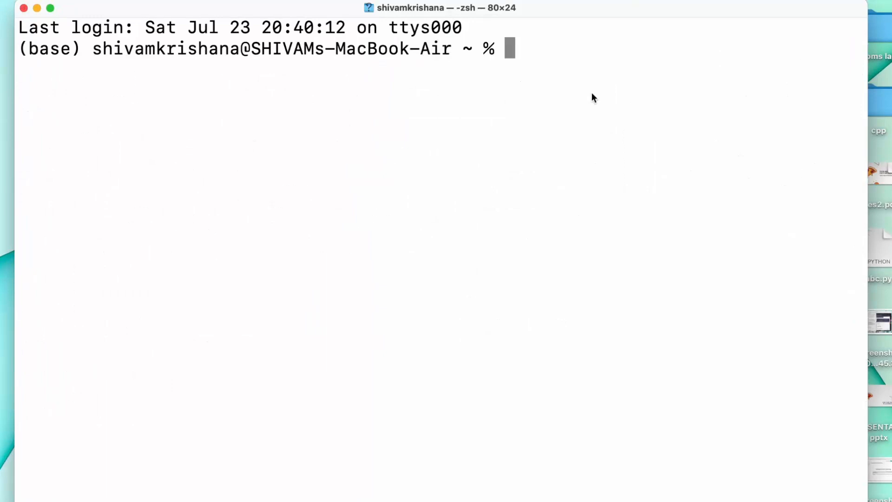
{"action": "type", "text": "p"}
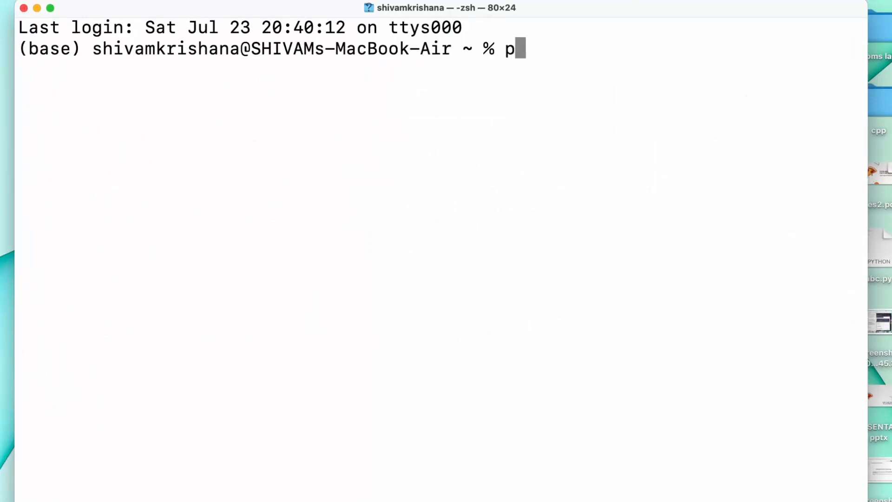
{"action": "type", "text": "y"}
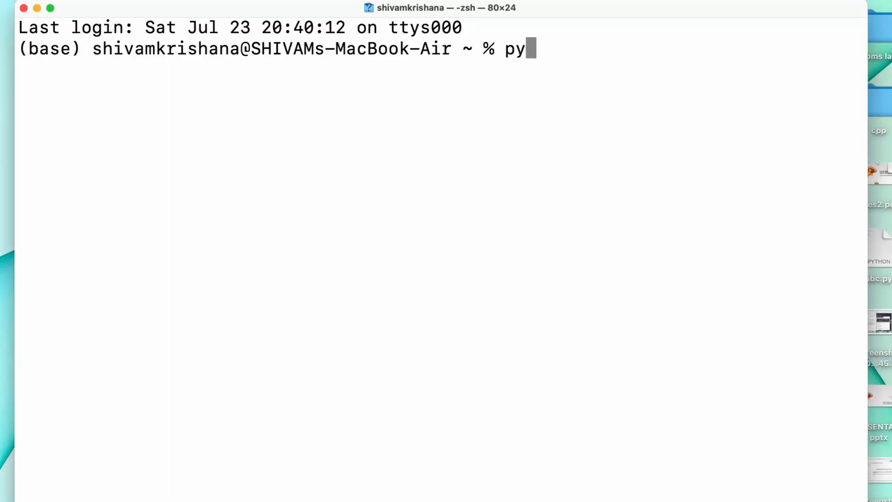
{"action": "type", "text": "t"}
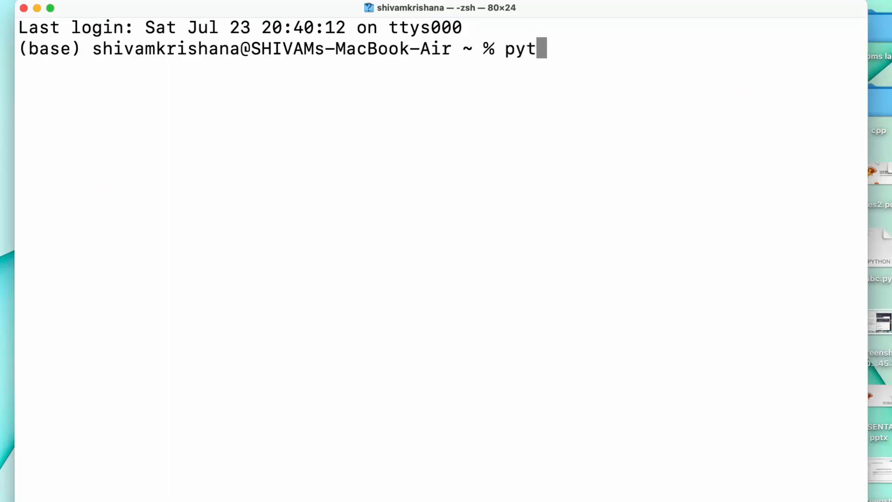
{"action": "type", "text": "h"}
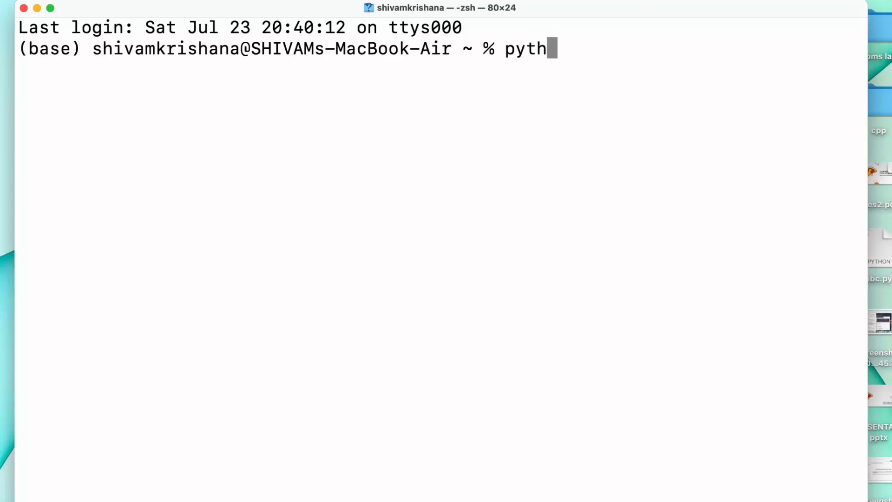
{"action": "type", "text": "o"}
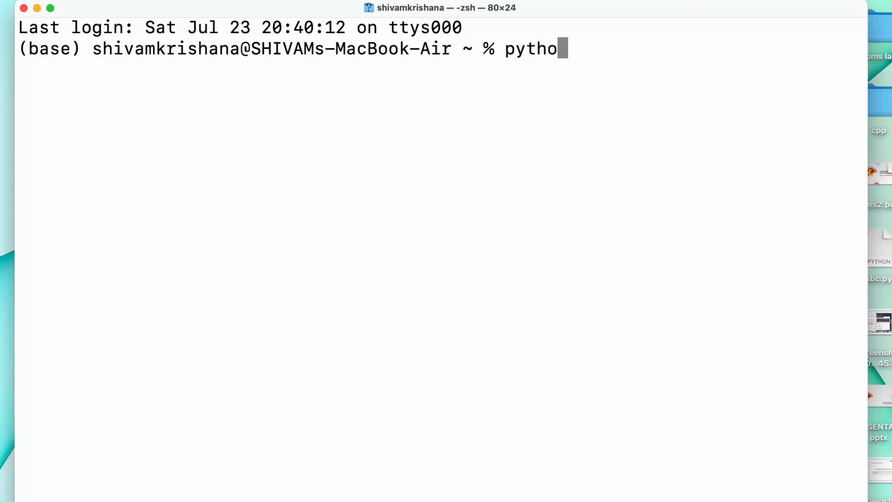
{"action": "type", "text": "n"}
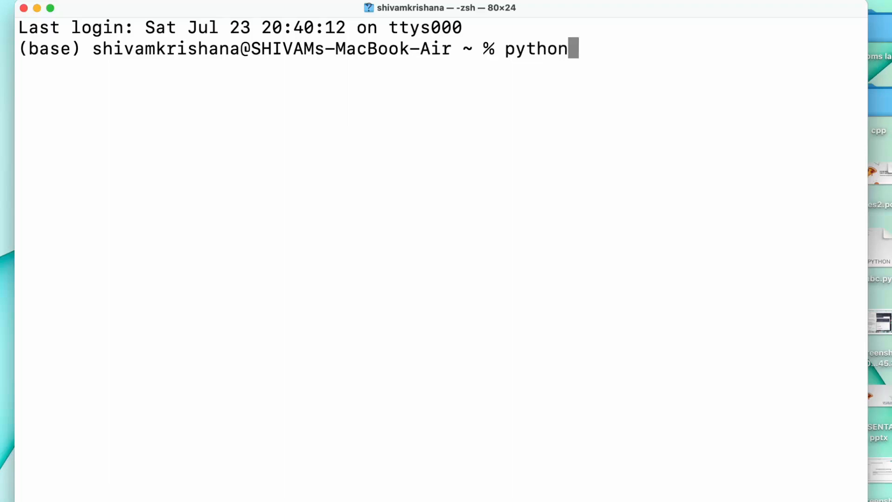
{"action": "type", "text": "3"}
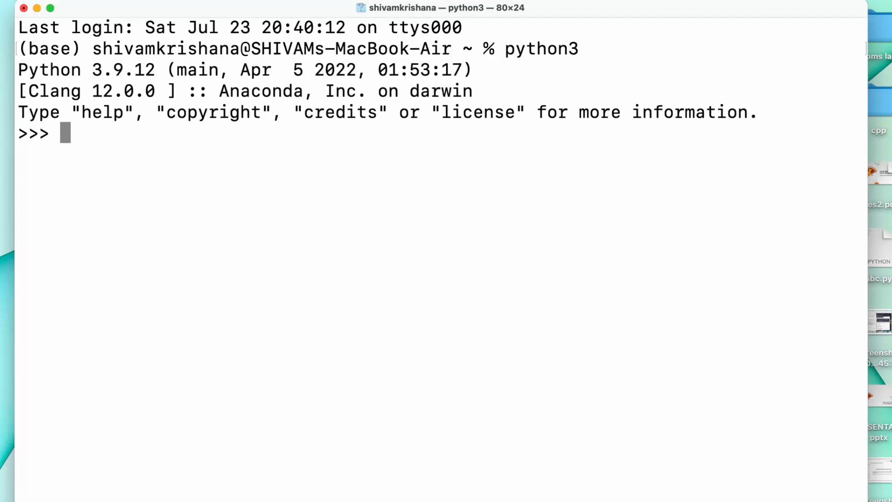
{"action": "type", "text": "import numpy"}
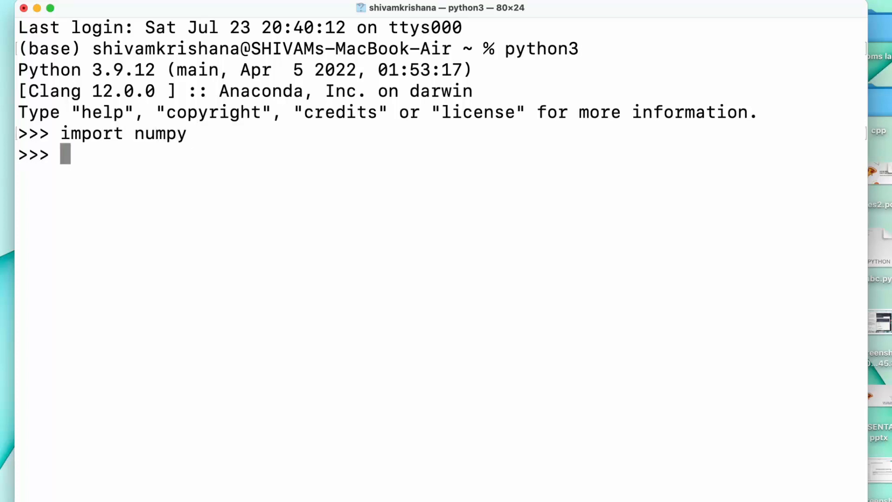
{"action": "type", "text": "arr= n"}
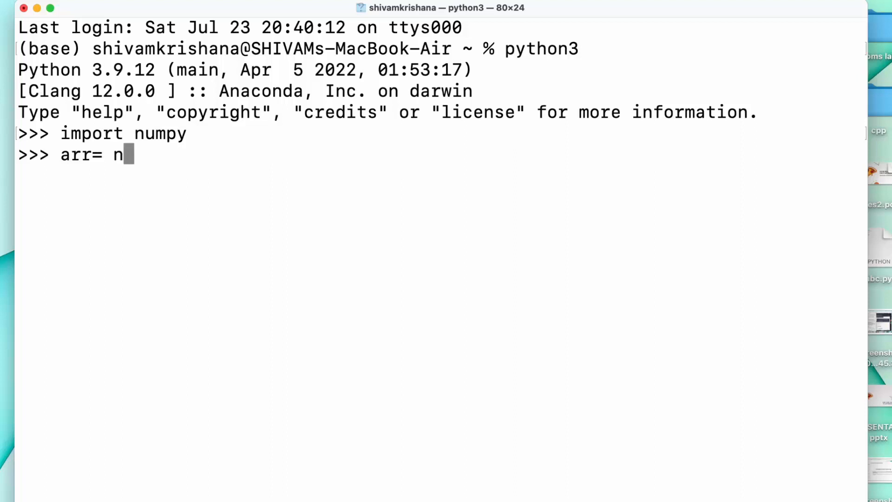
{"action": "type", "text": "umpy."}
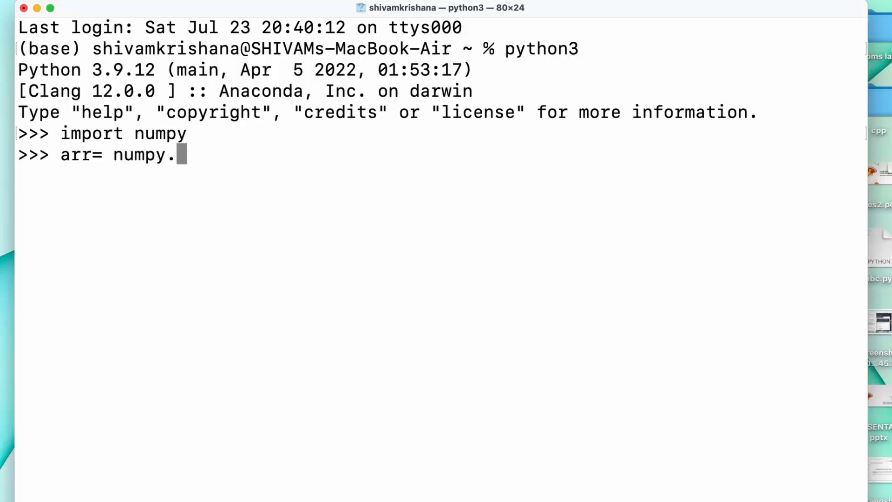
{"action": "type", "text": "array"}
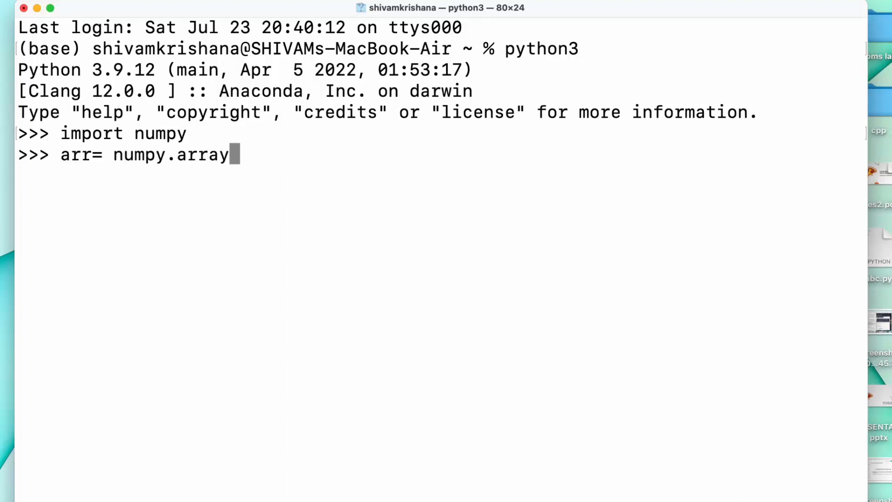
{"action": "type", "text": "([1,2,3,"}
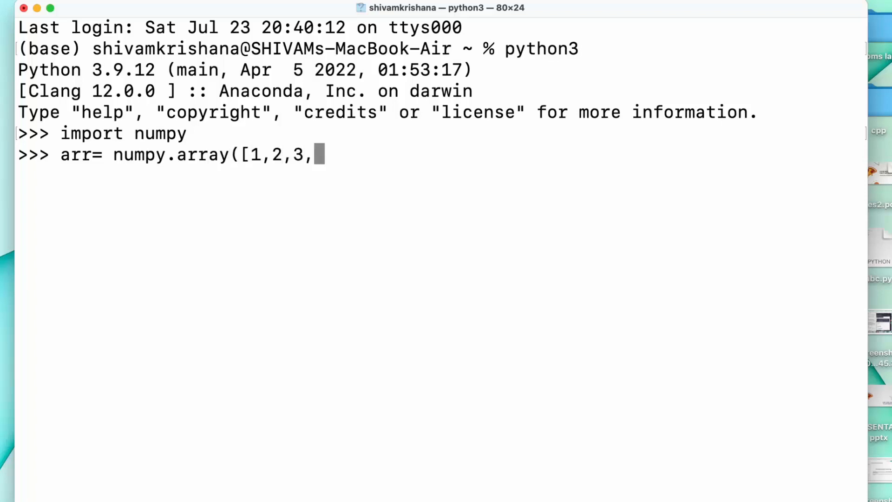
{"action": "type", "text": "4,5"}
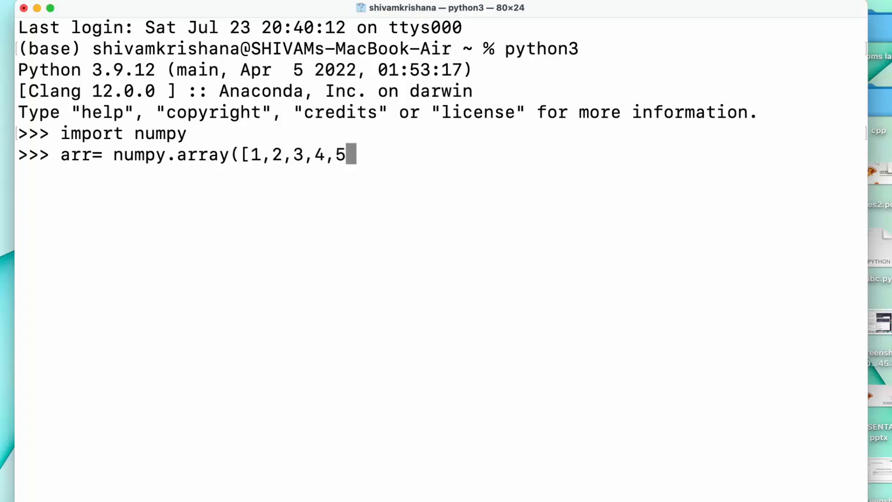
{"action": "type", "text": "])"}
{"action": "type", "text": "p"}
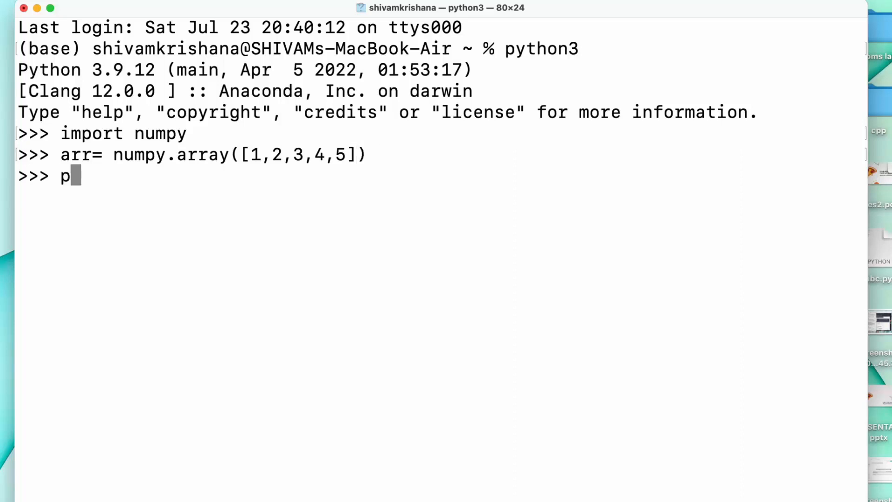
{"action": "type", "text": "rint("}
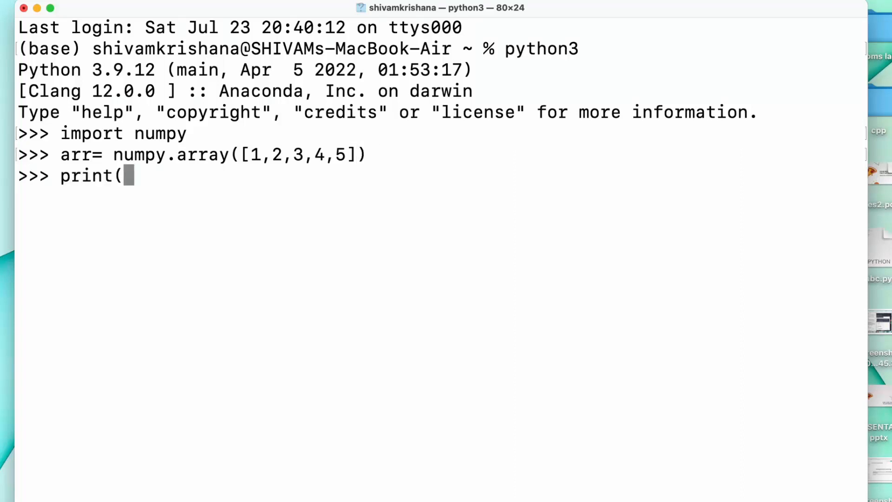
{"action": "type", "text": "arr)"}
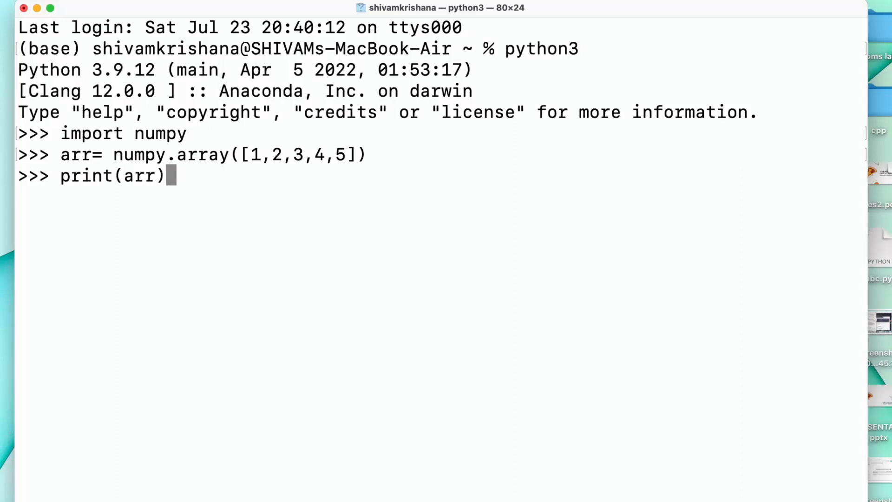